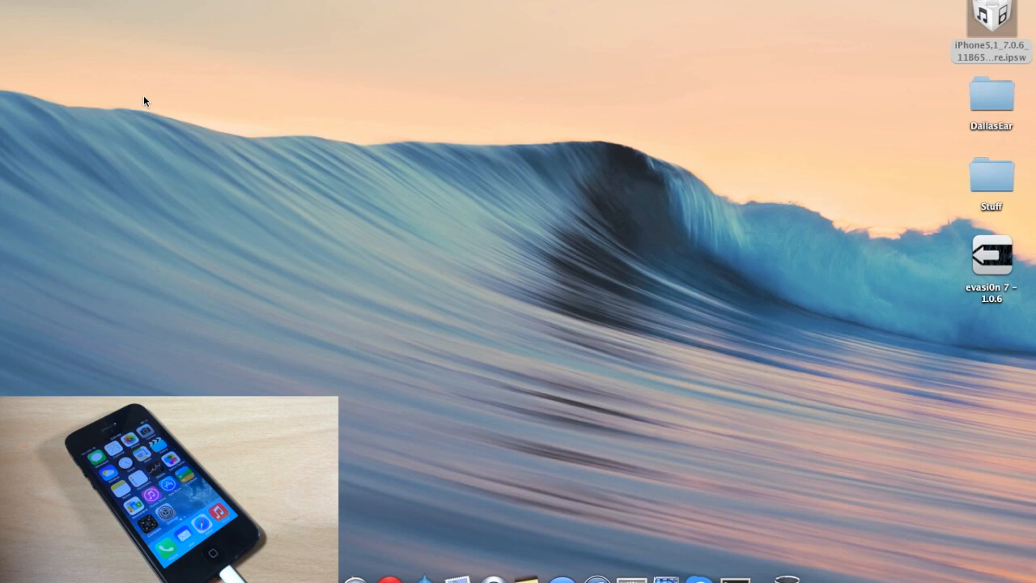
pyautogui.moveTo(670, 50)
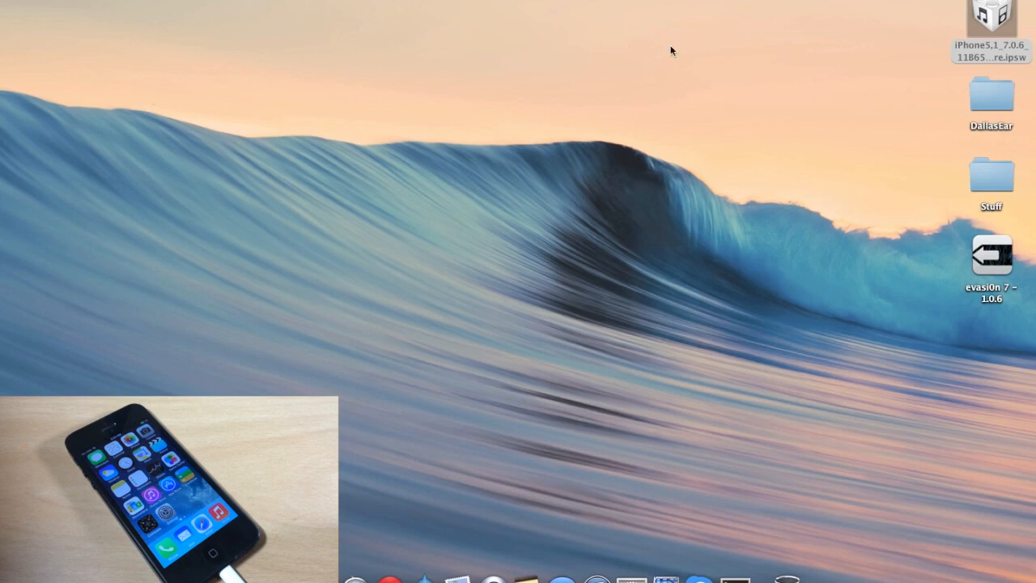
# Mount the evasi0n 7 – 1.0.6 disk image from Finder.
pyautogui.click(991, 16)
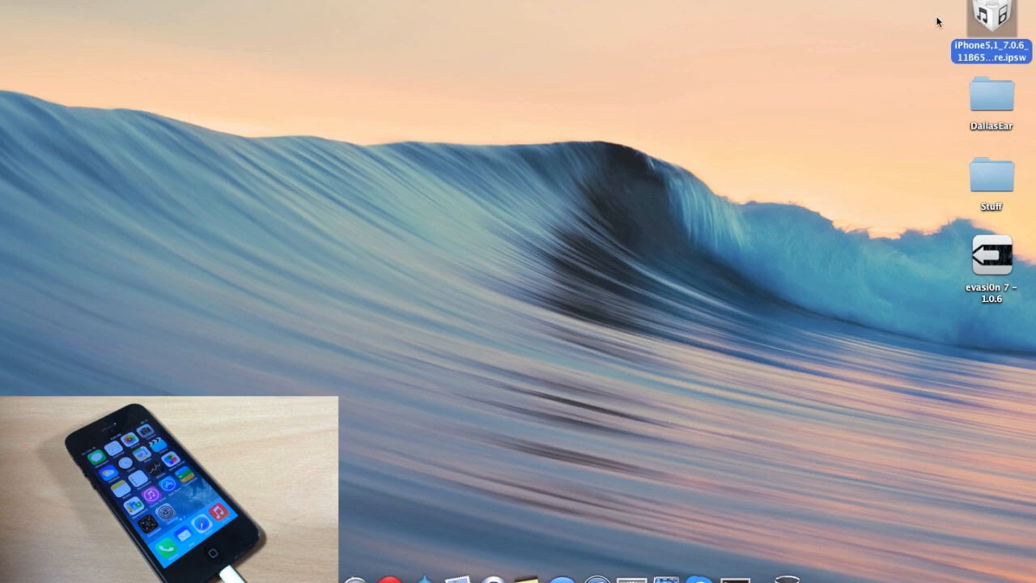
pyautogui.moveTo(560, 240)
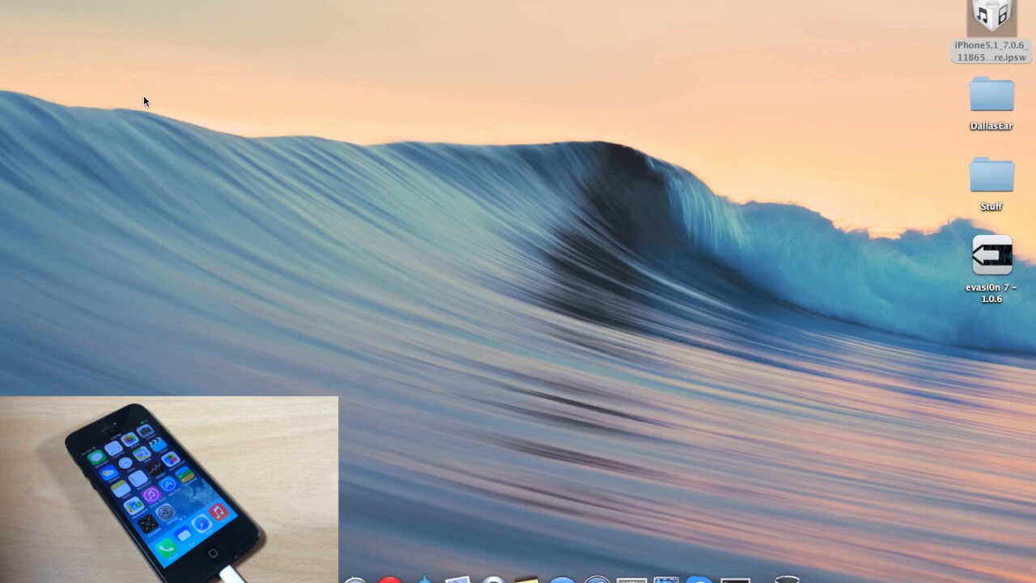
pyautogui.moveTo(959, 24)
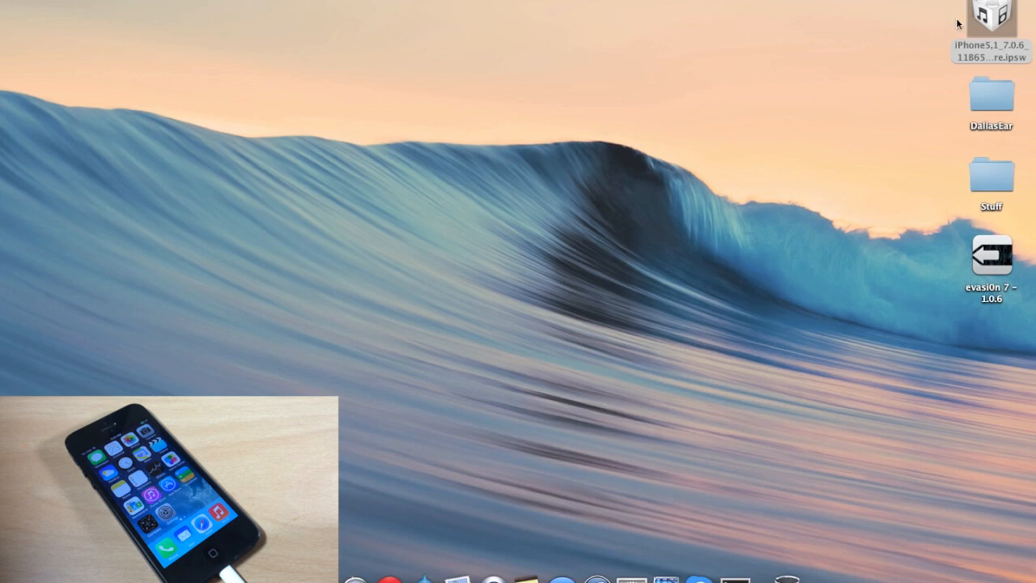
pyautogui.click(991, 20)
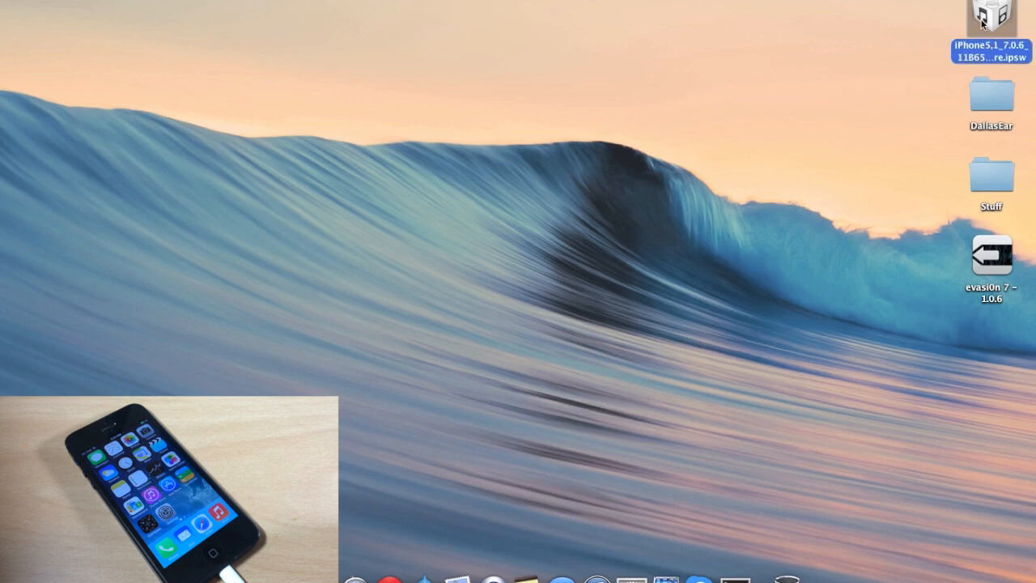
pyautogui.moveTo(560, 239)
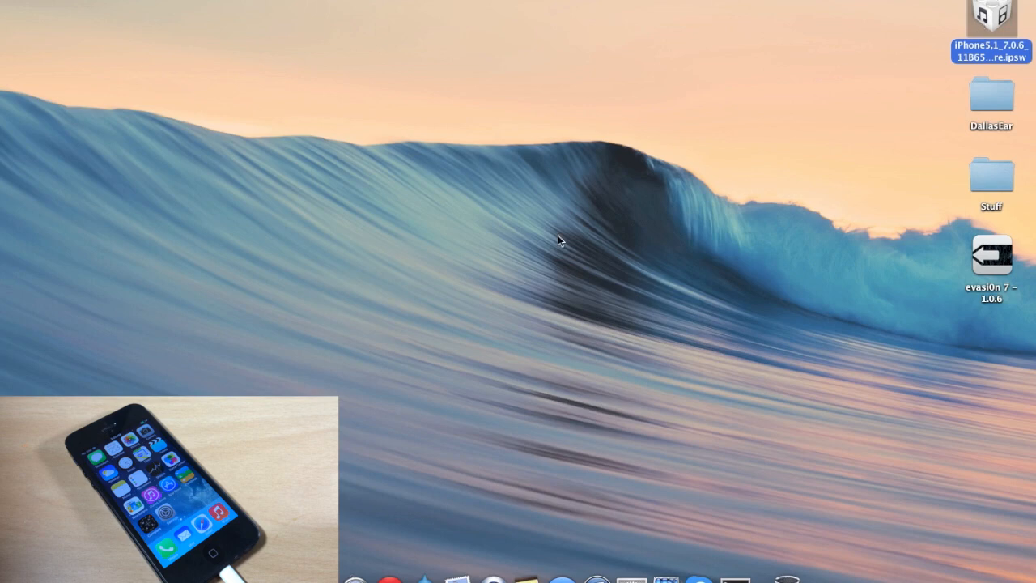
pyautogui.moveTo(894, 271)
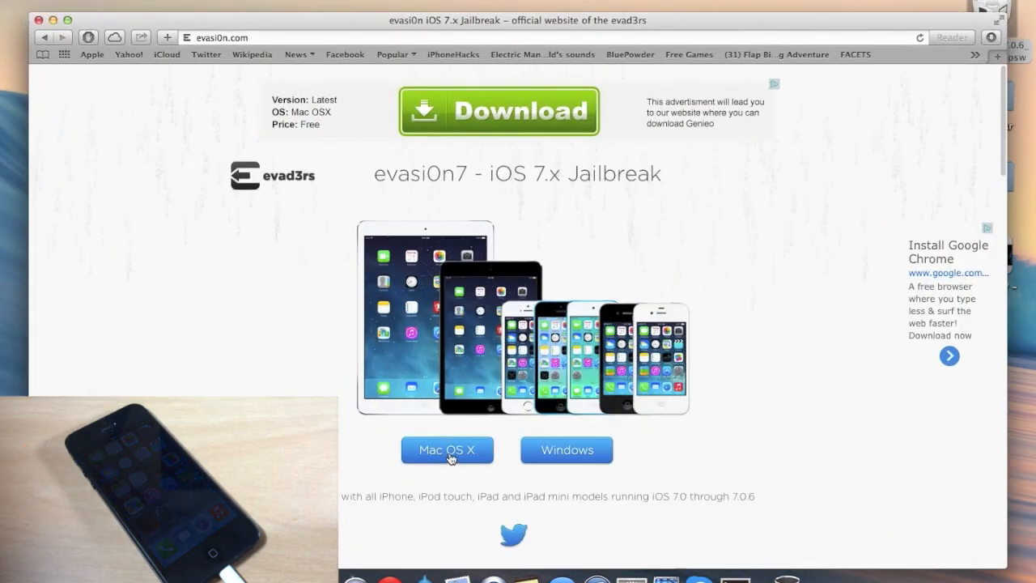
pyautogui.moveTo(567, 450)
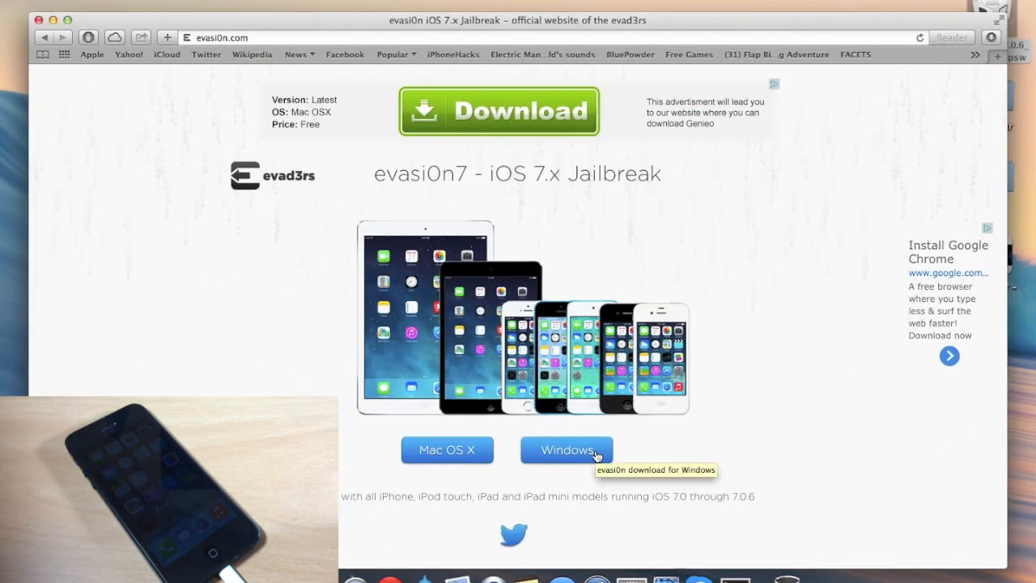
pyautogui.moveTo(55, 22)
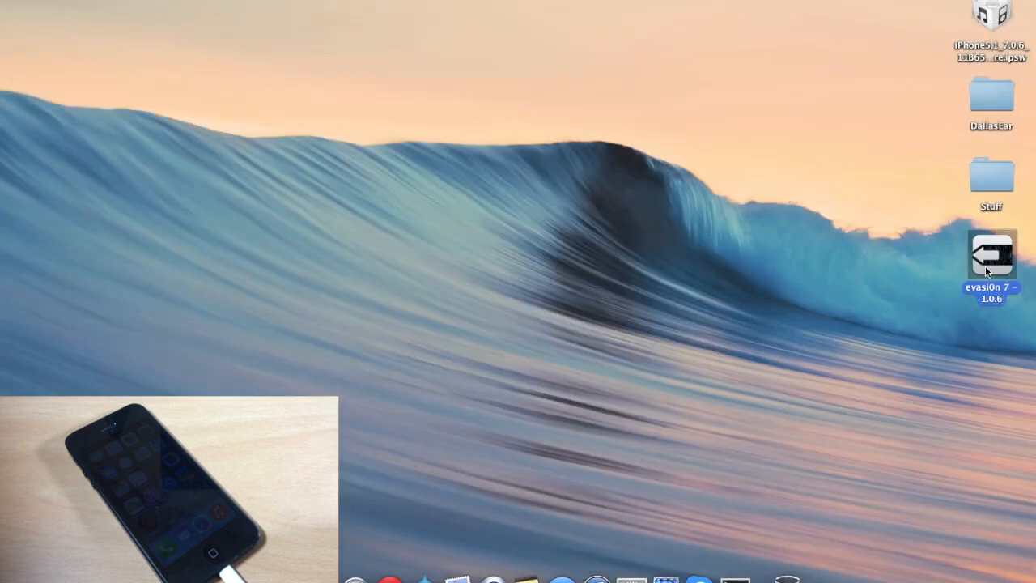
pyautogui.doubleClick(991, 254)
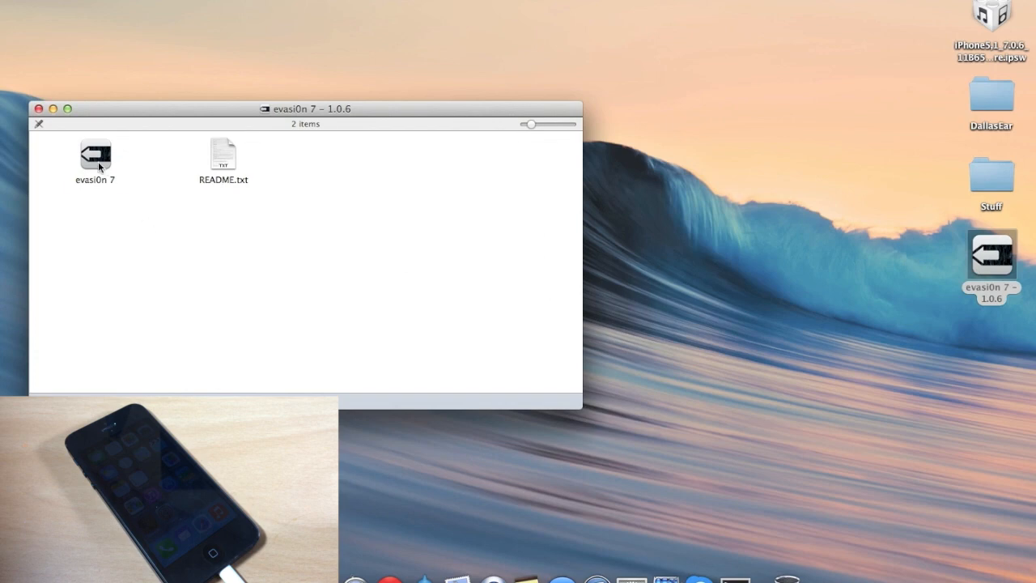
# Attempt to launch the evasi0n 7 app and dismiss the unidentified developer warning.
pyautogui.click(96, 154)
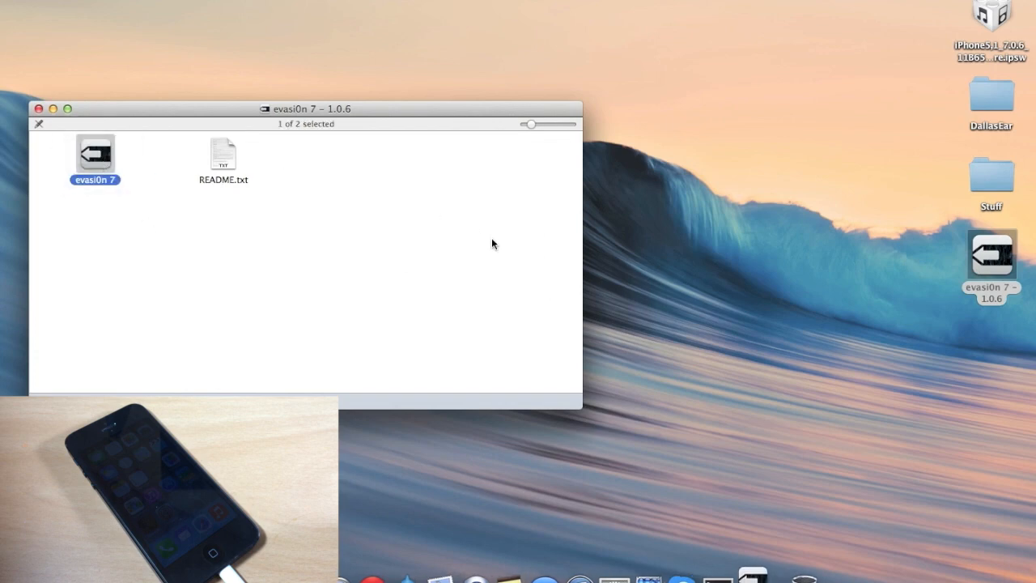
pyautogui.doubleClick(94, 152)
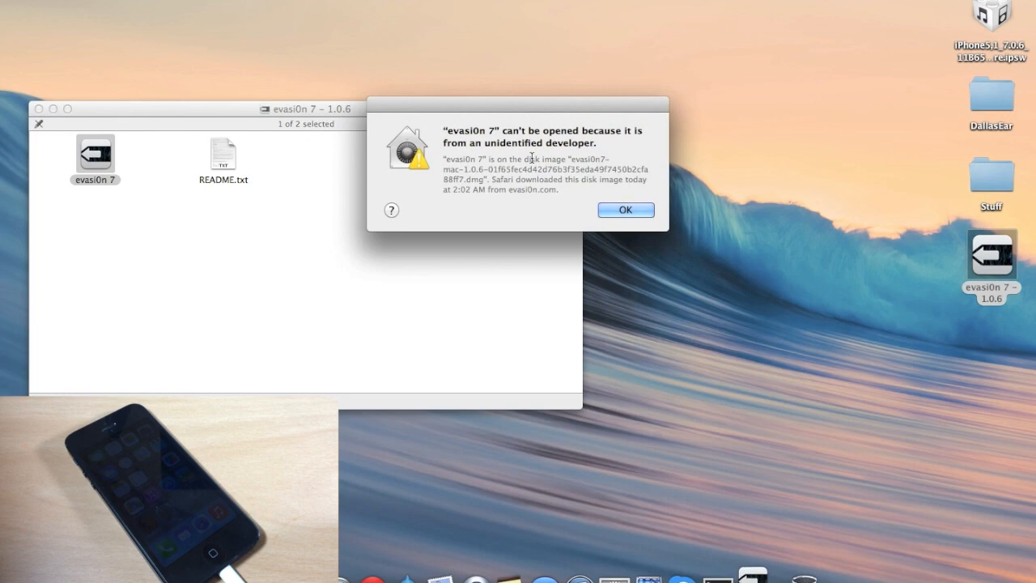
pyautogui.moveTo(503, 153)
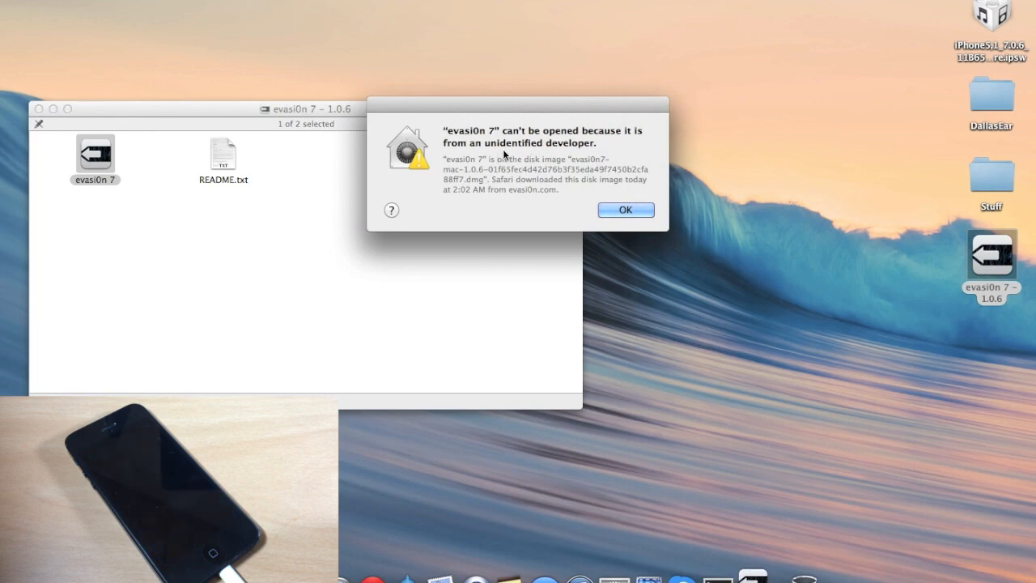
pyautogui.click(625, 211)
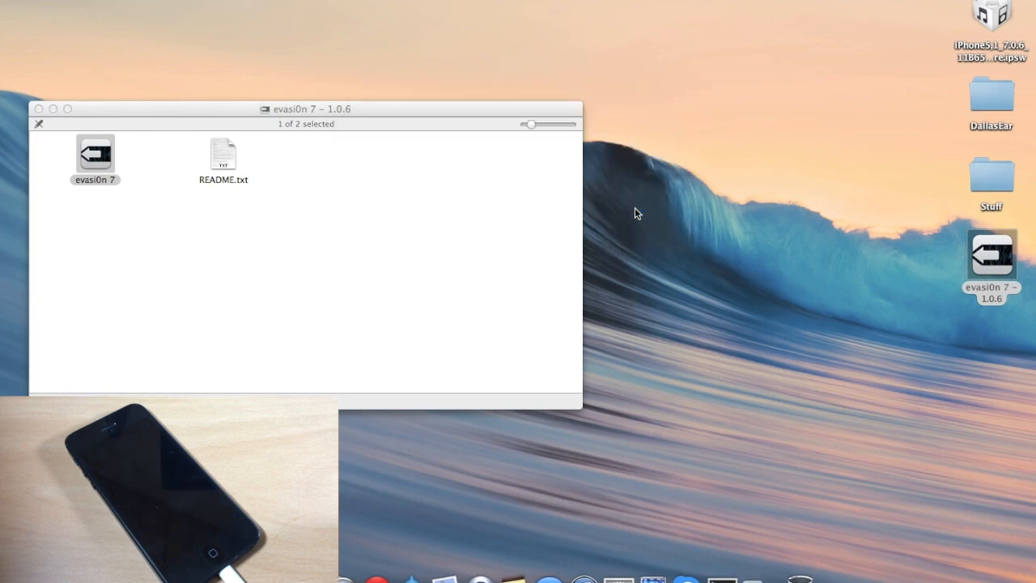
# Launch evasi0n 7 via the context menu's Open, confirming the unidentified-developer prompt.
pyautogui.rightClick(93, 154)
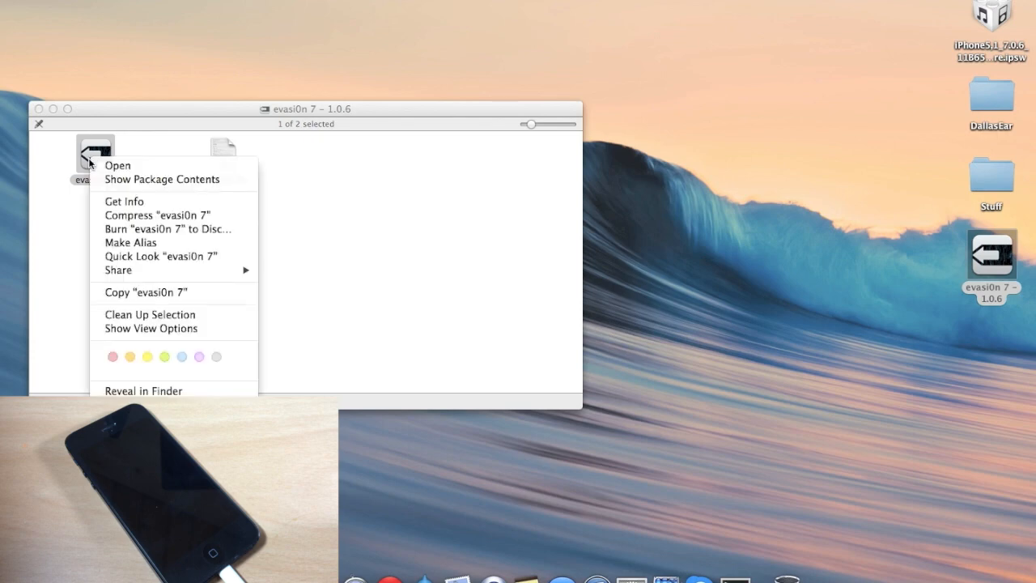
pyautogui.click(117, 166)
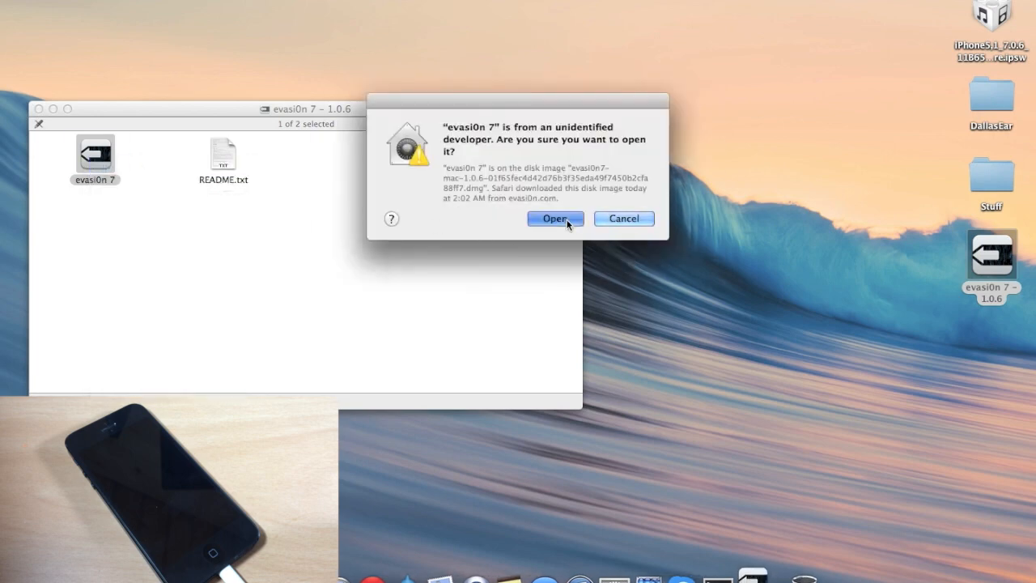
pyautogui.click(555, 218)
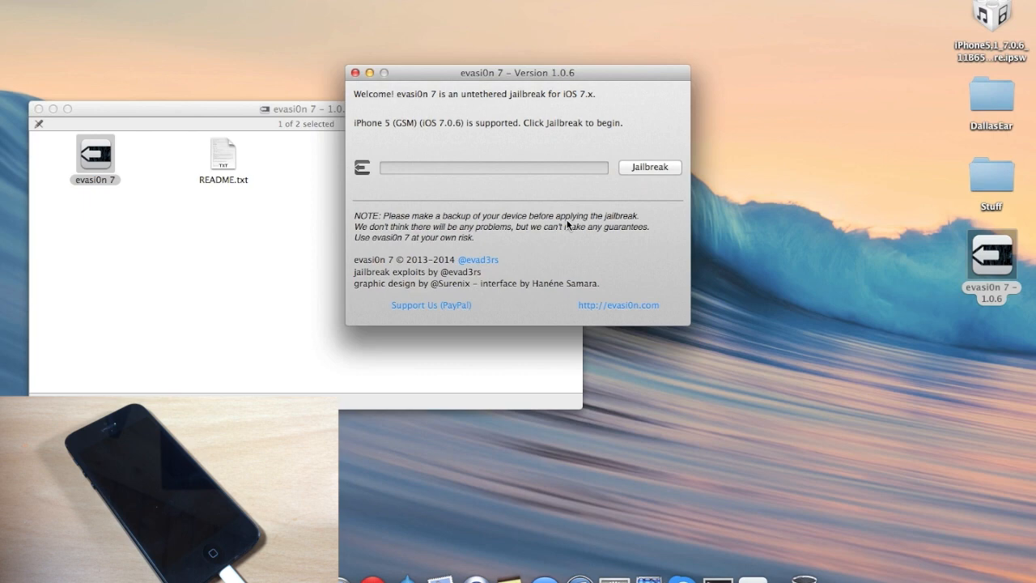